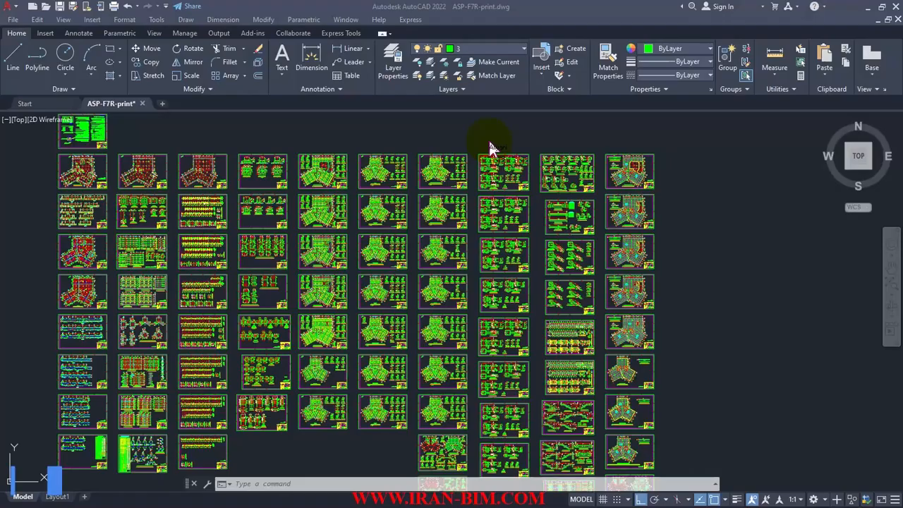
mouse_move(565, 158)
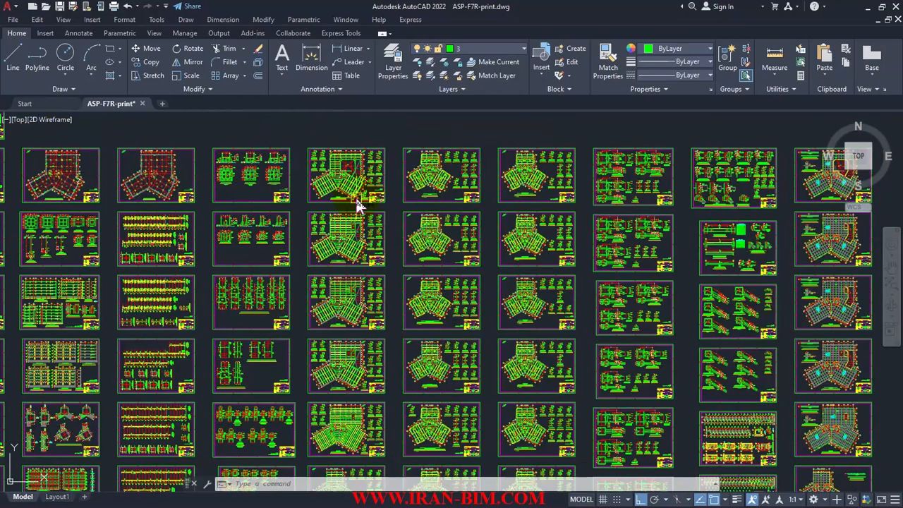
mouse_move(359, 206)
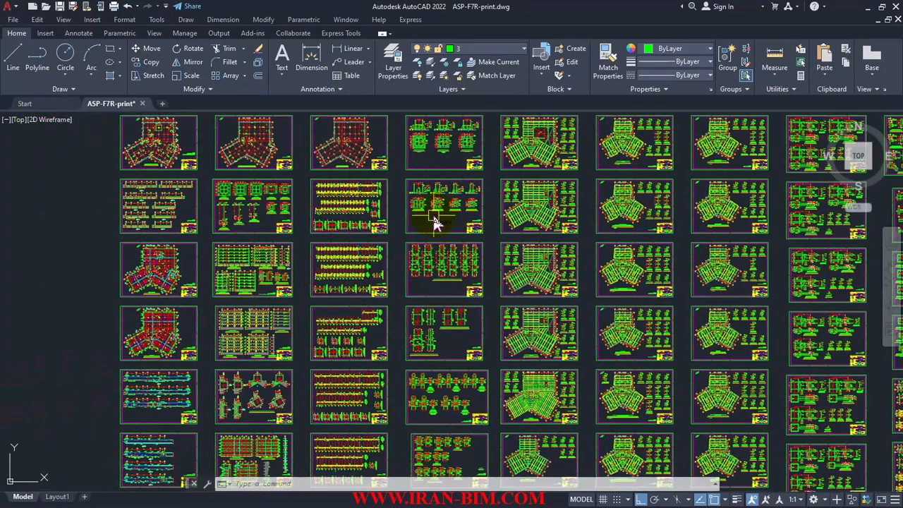
mouse_move(290, 343)
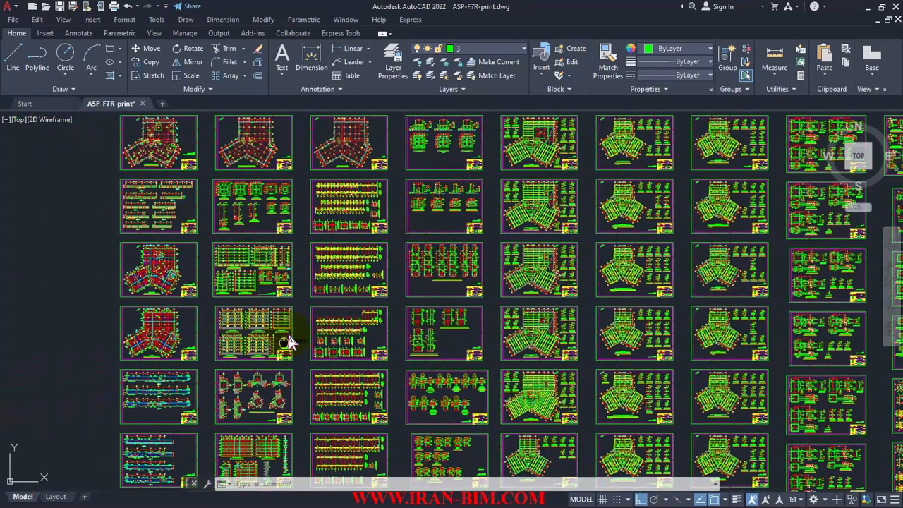
scroll("down", 3)
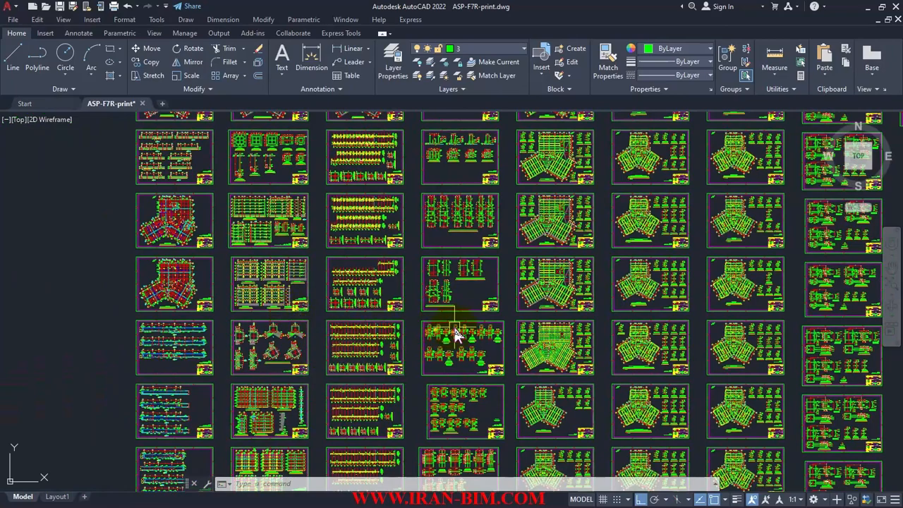
scroll("down", 3)
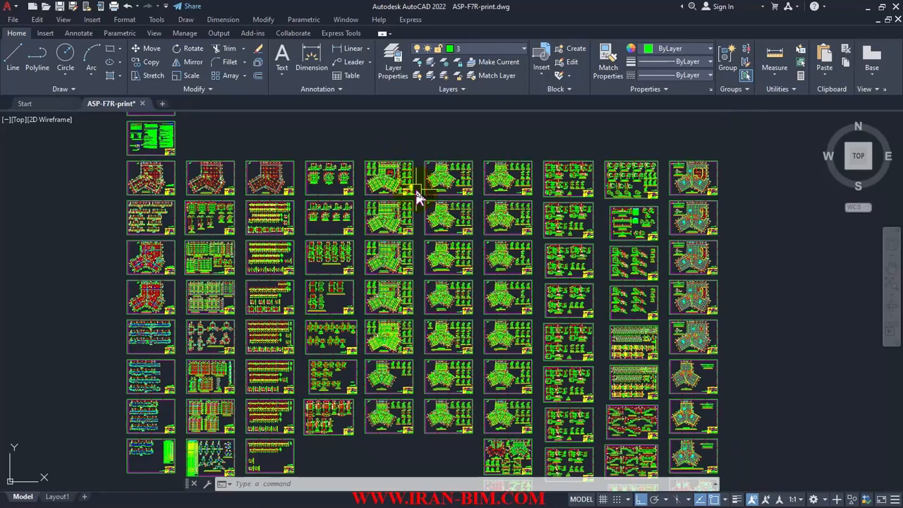
mouse_move(417, 195)
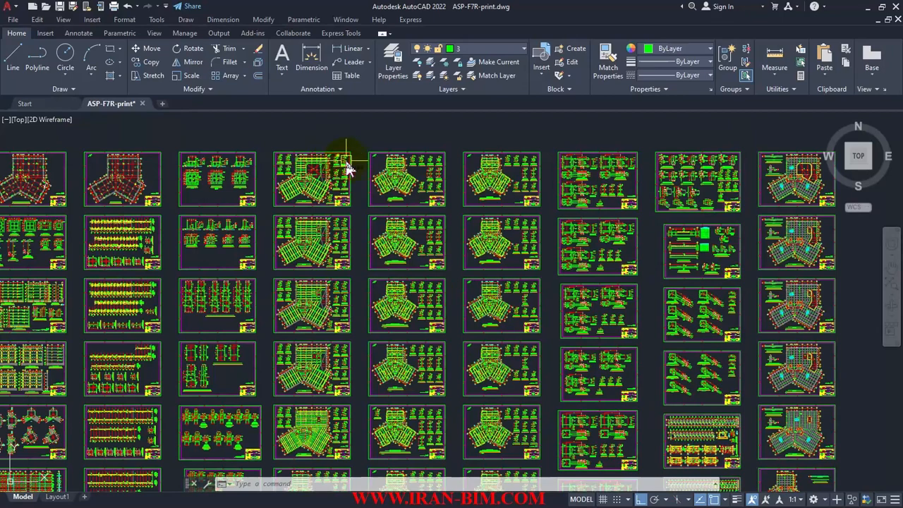
mouse_move(356, 177)
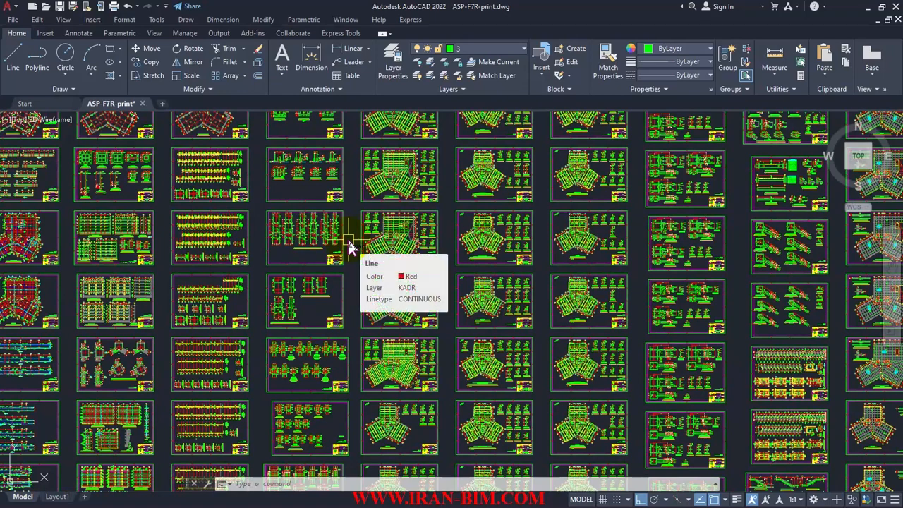
mouse_move(360, 270)
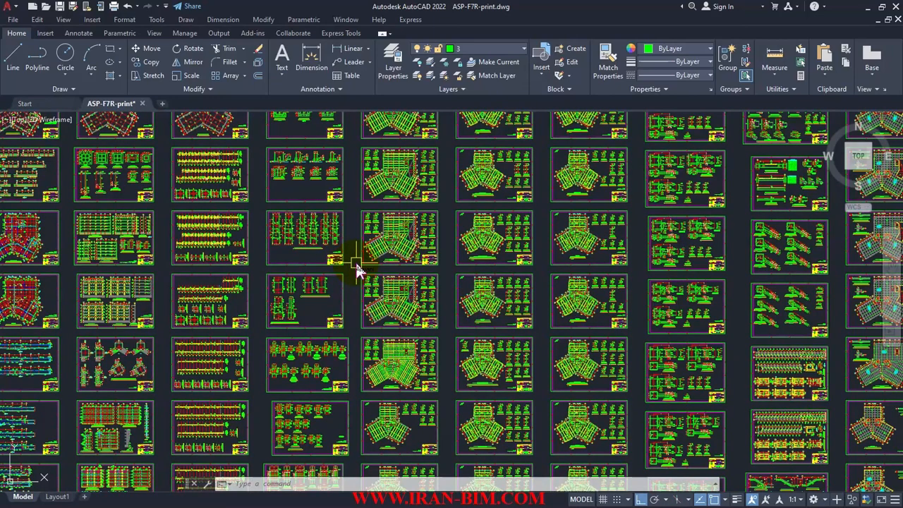
mouse_move(355, 255)
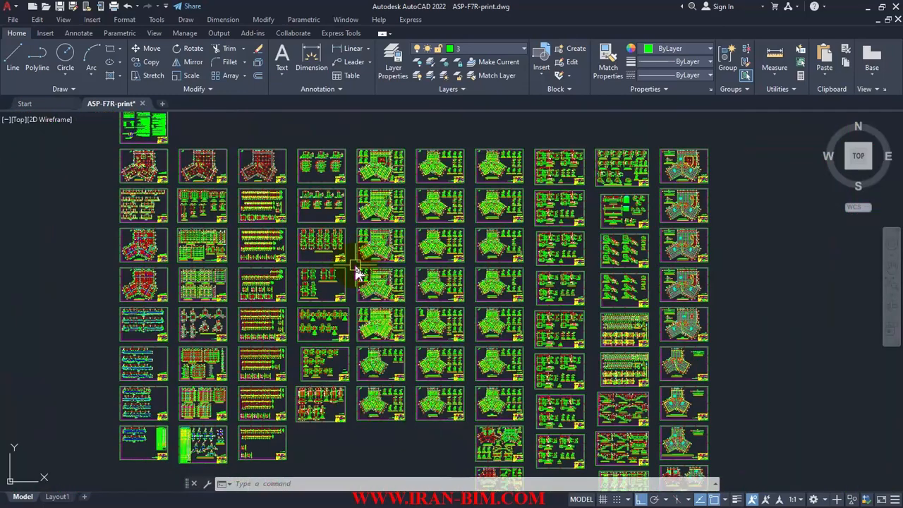
mouse_move(355, 270)
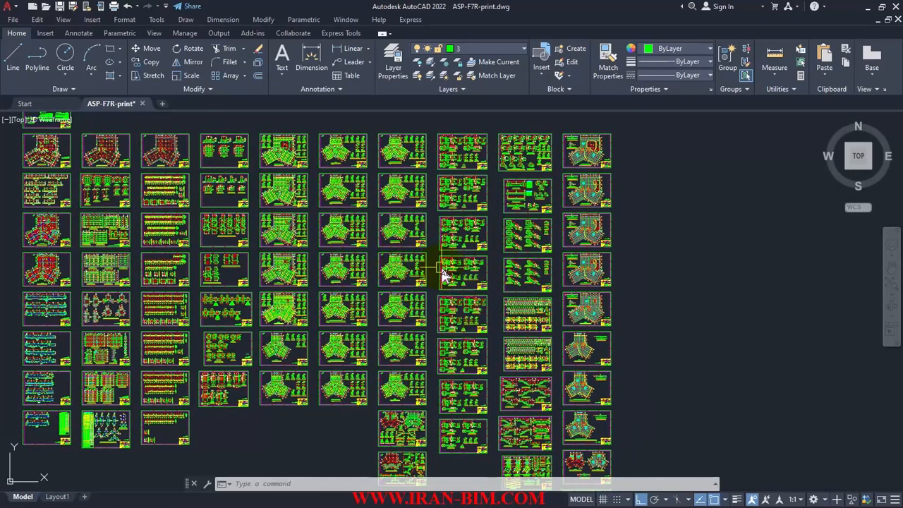
mouse_move(443, 274)
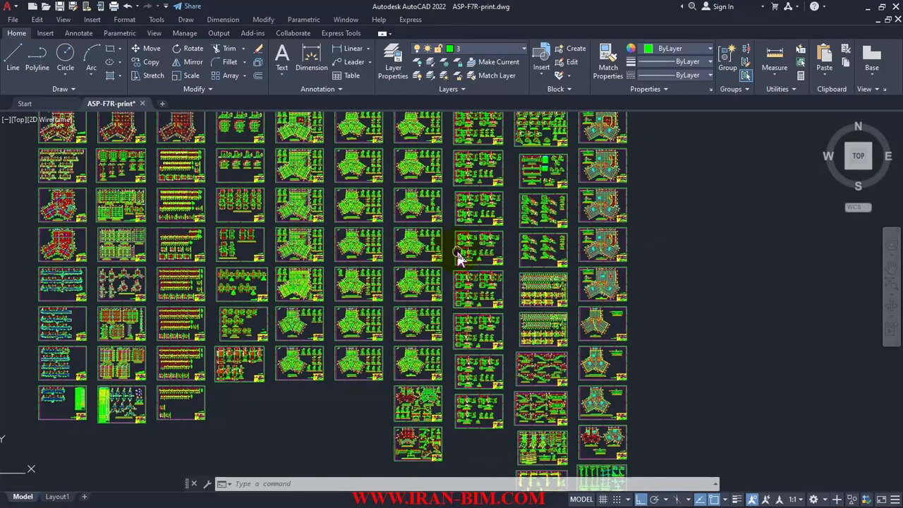
mouse_move(458, 251)
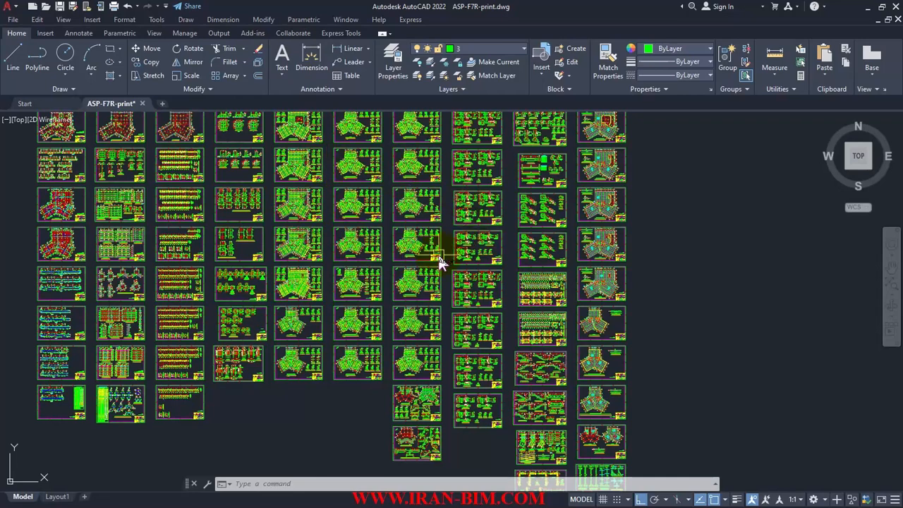
mouse_move(439, 263)
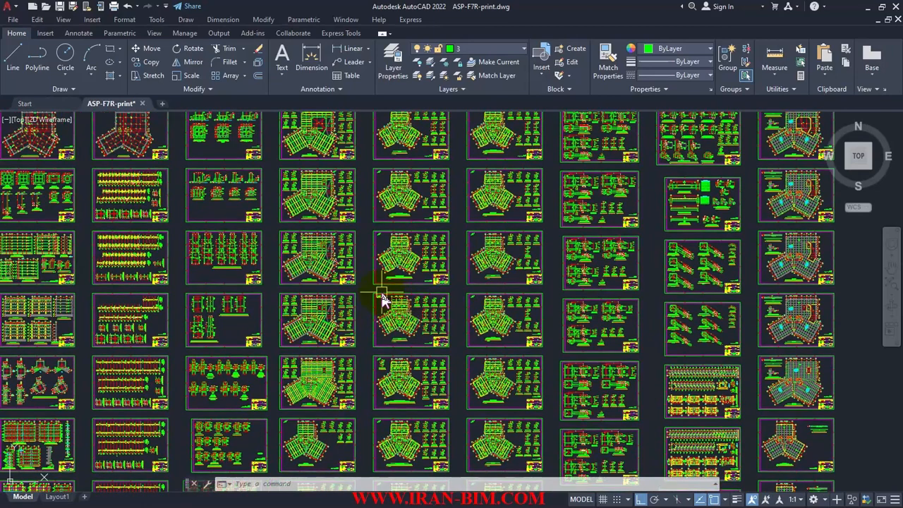
mouse_move(381, 292)
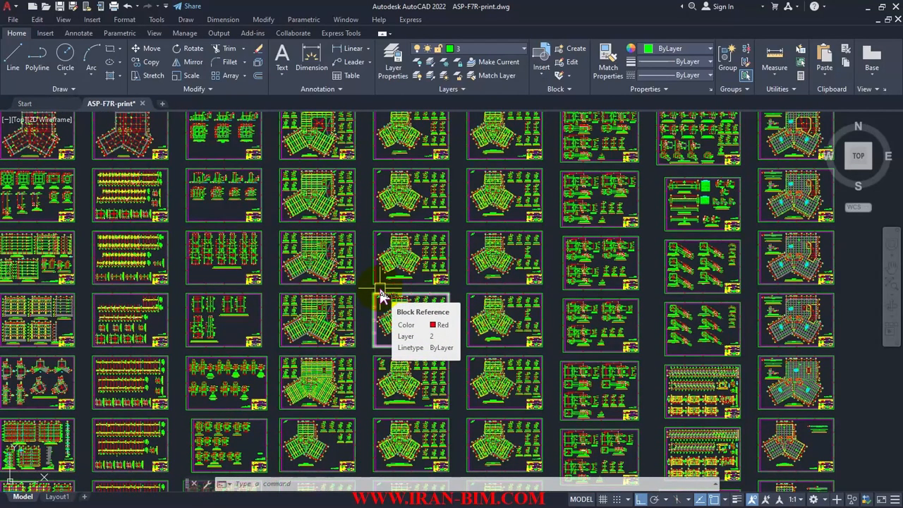